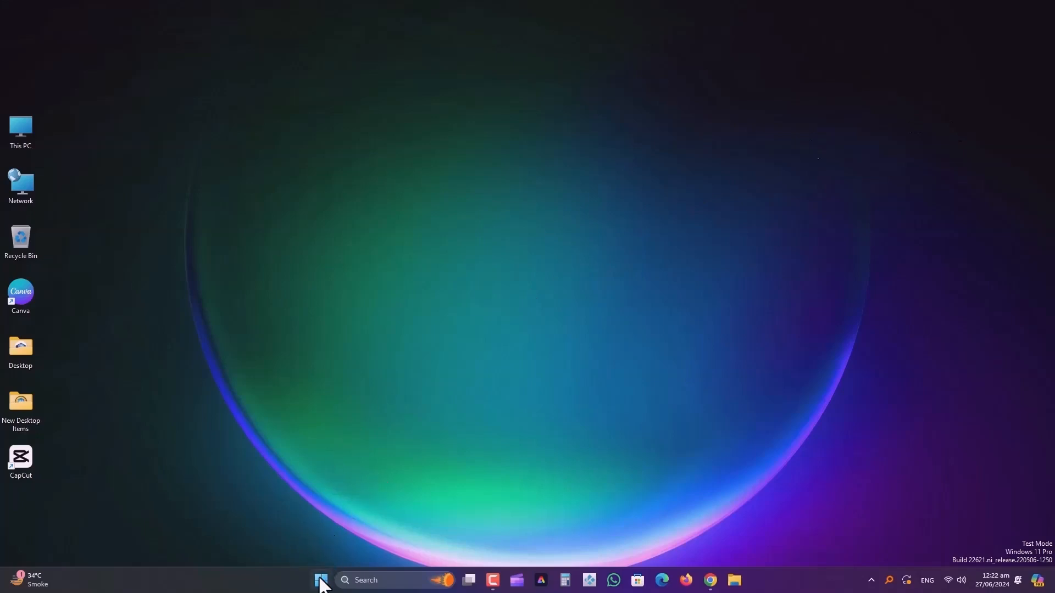
Open Device Manager and expand Print queues and Software devices to find the HP LaserJet P1005
right_click(320, 581)
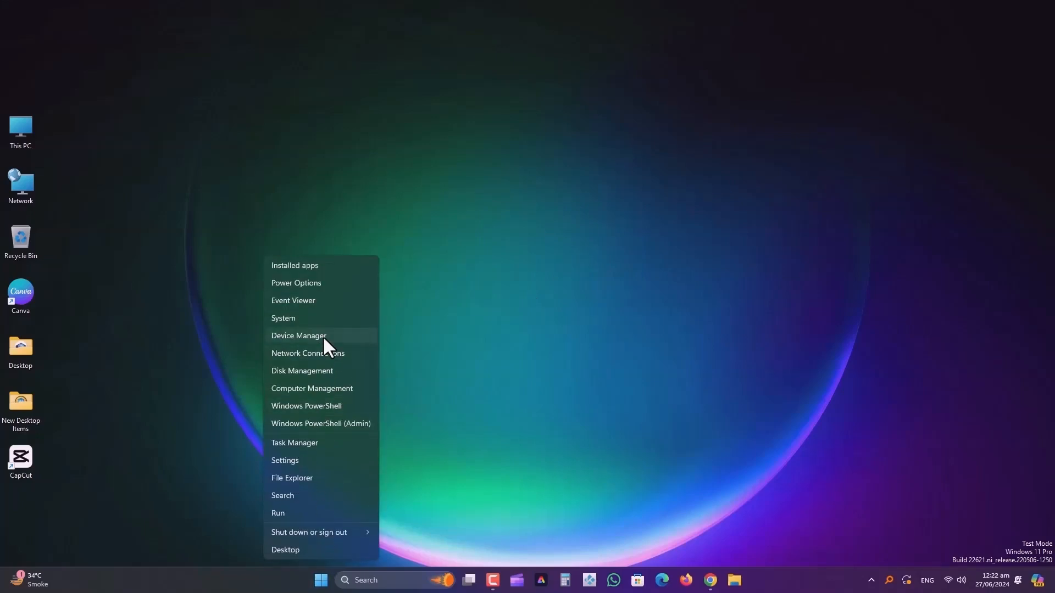
click(298, 336)
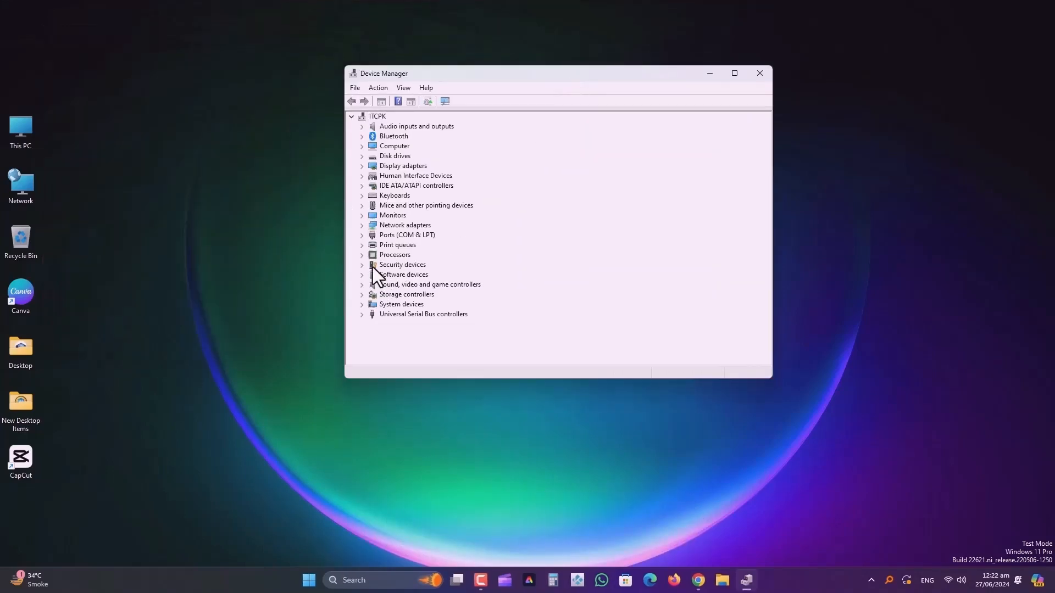
click(362, 244)
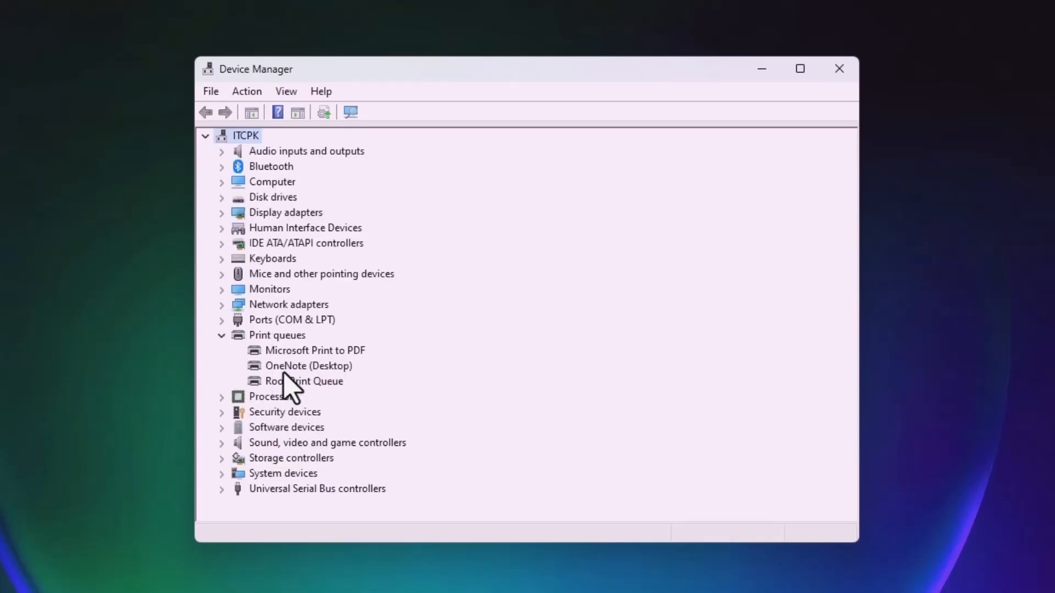
mouse_move(307, 365)
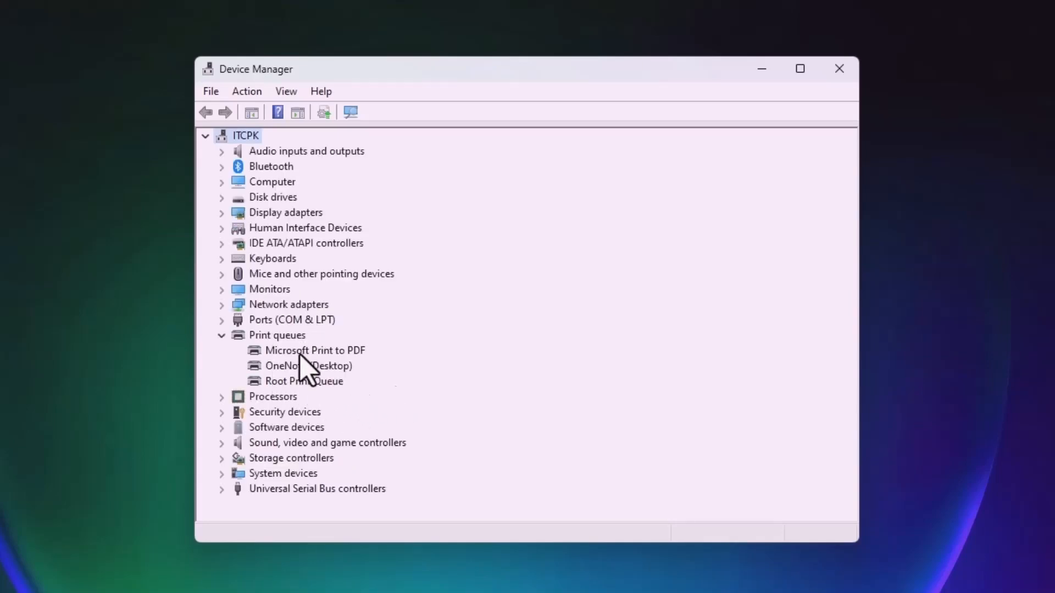
click(314, 350)
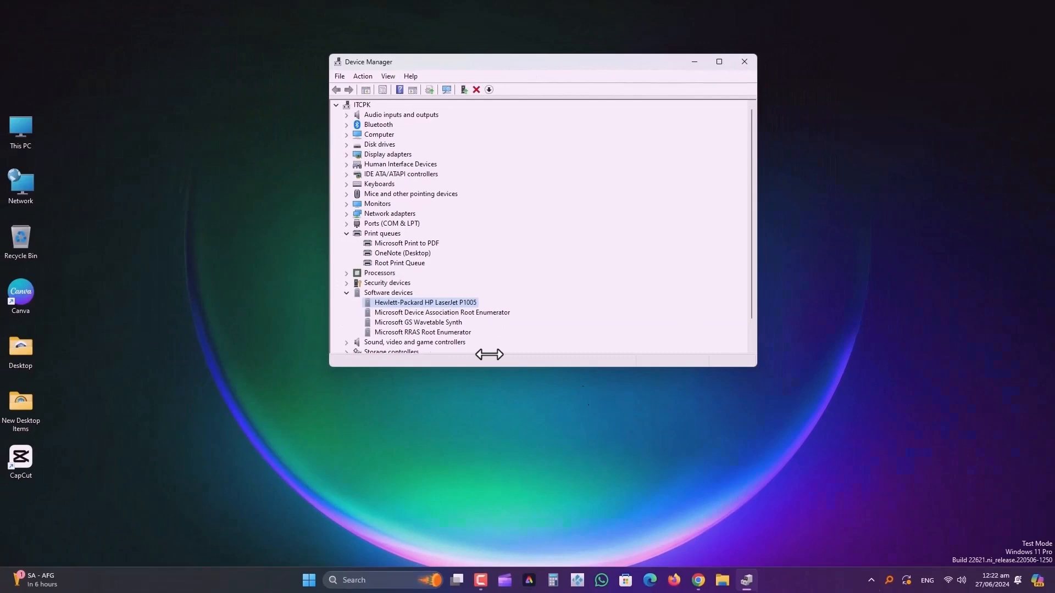
click(698, 580)
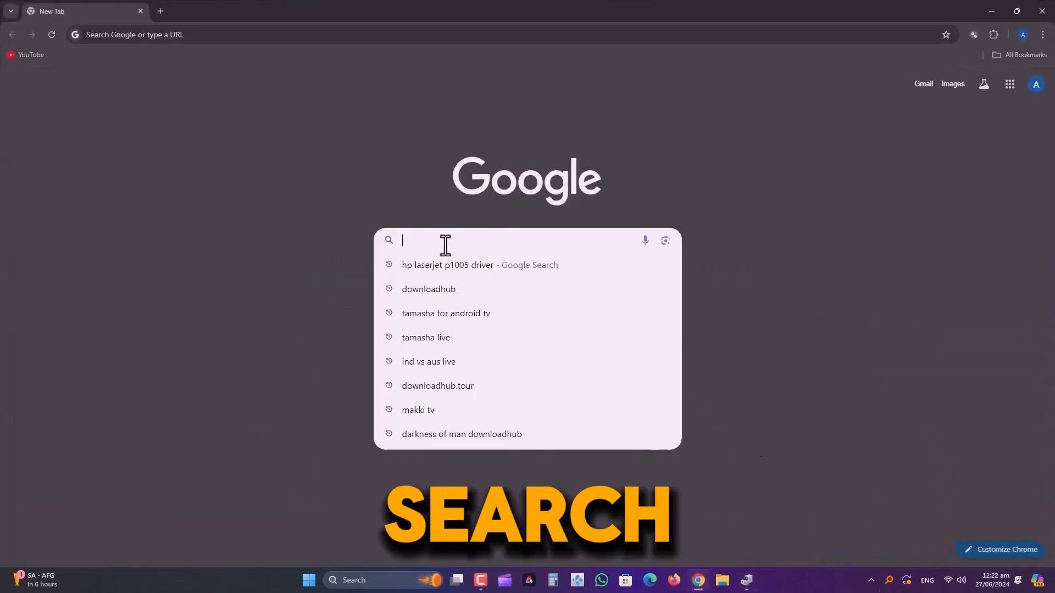
Search Google for 'hp laserjet p1005 driver' and open the HP Support result
click(447, 264)
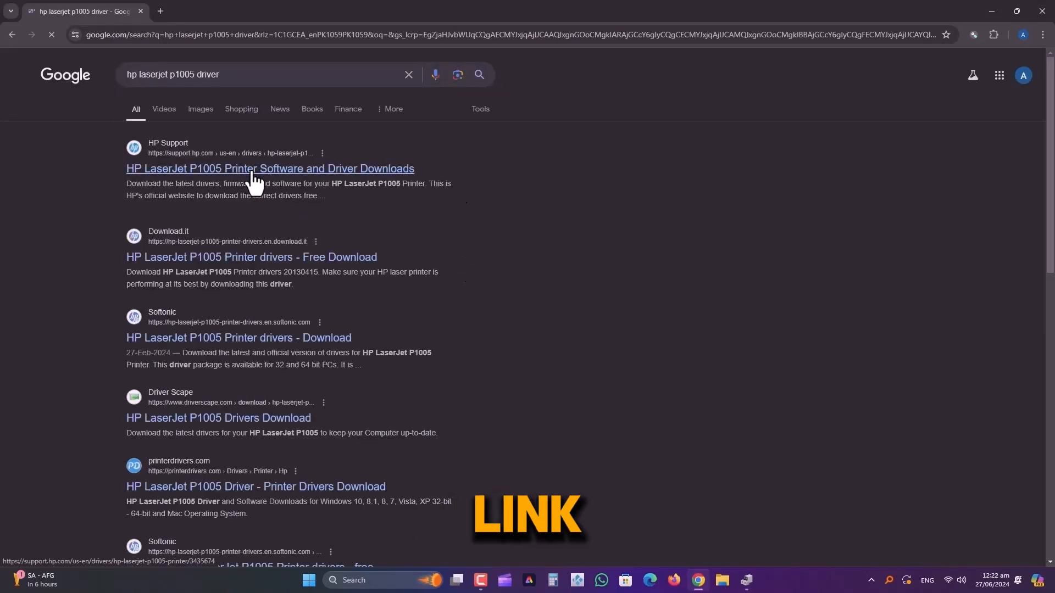
click(270, 168)
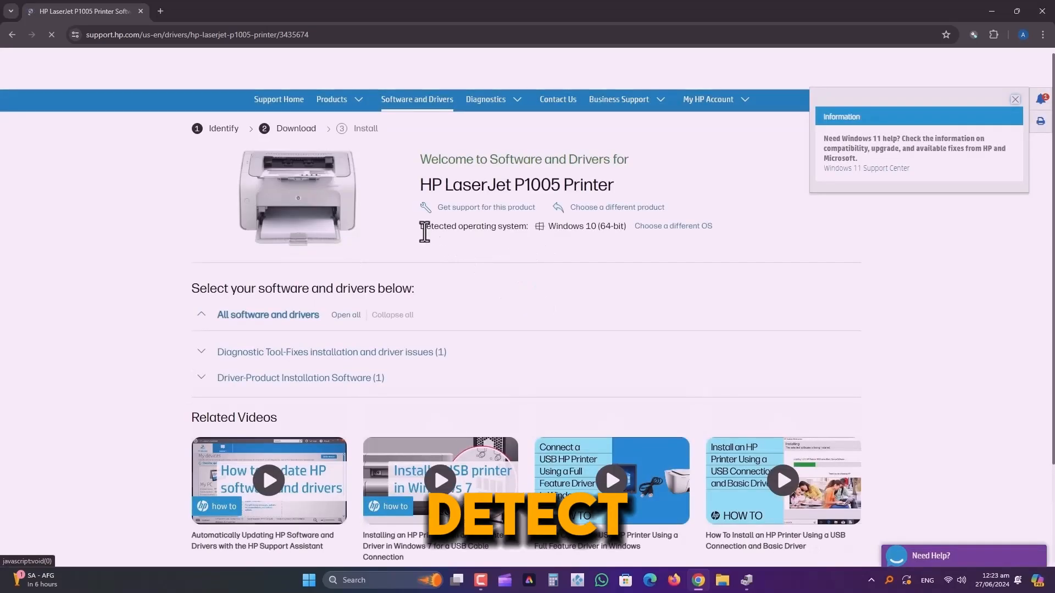
Check the chosen OS, accept cookies, expand Driver-Product Installation Software and download the P1000-P1500 basic driver
drag(421, 225, 619, 226)
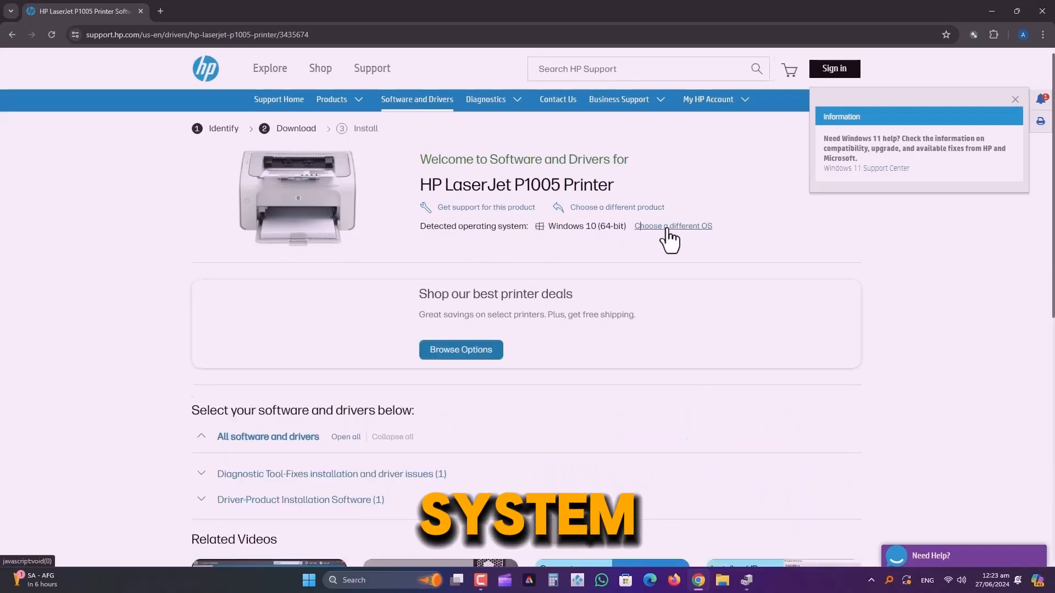
click(650, 237)
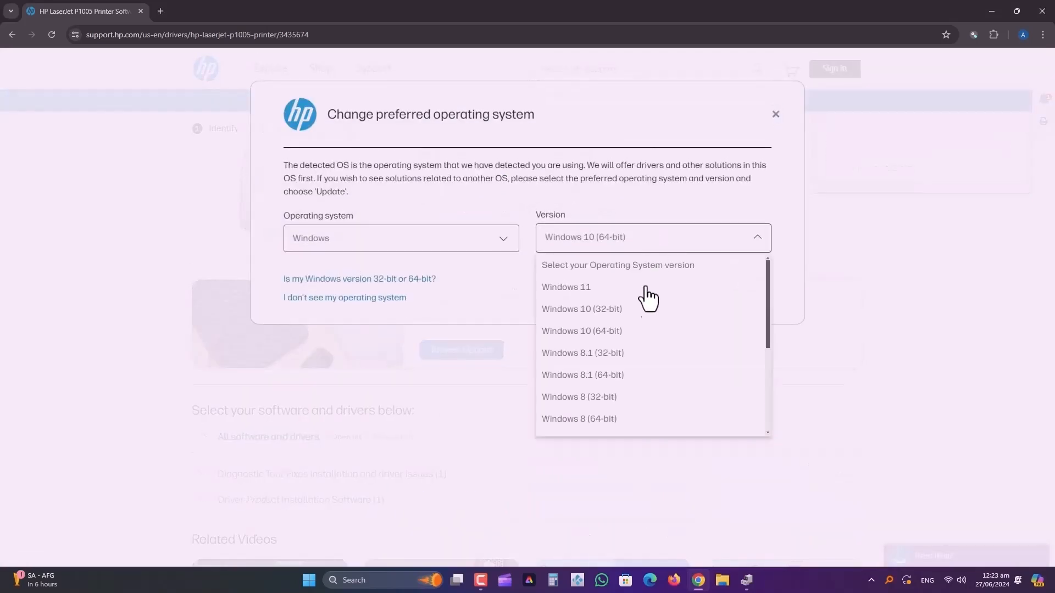
mouse_move(610, 330)
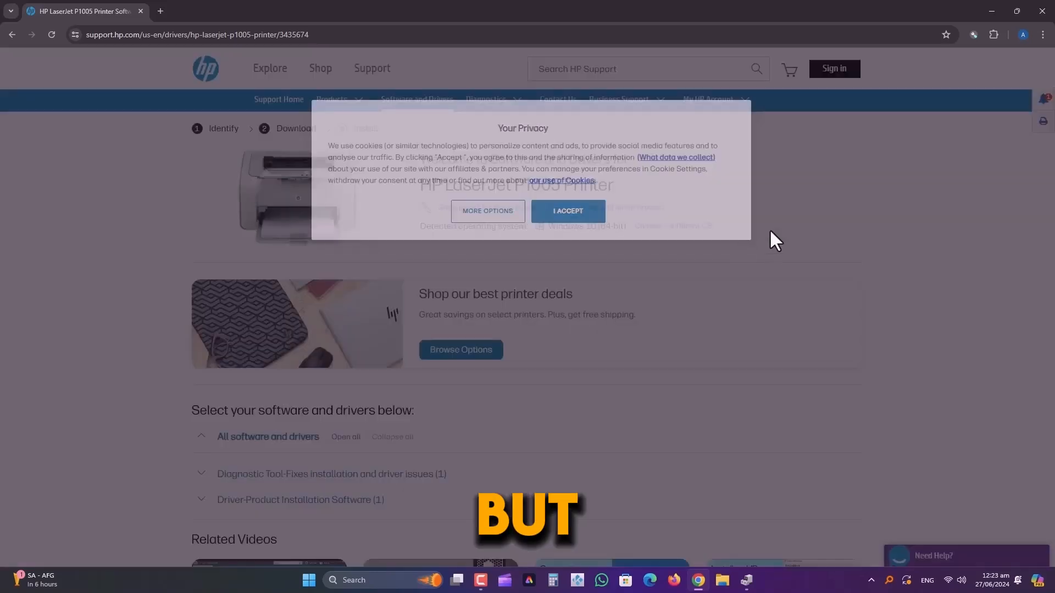
click(566, 211)
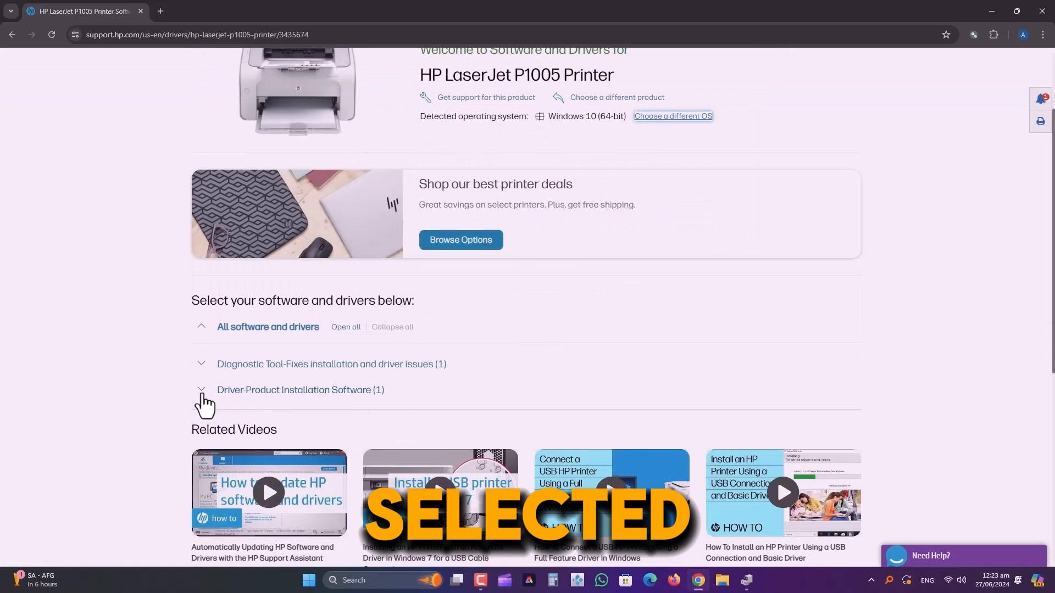
click(201, 390)
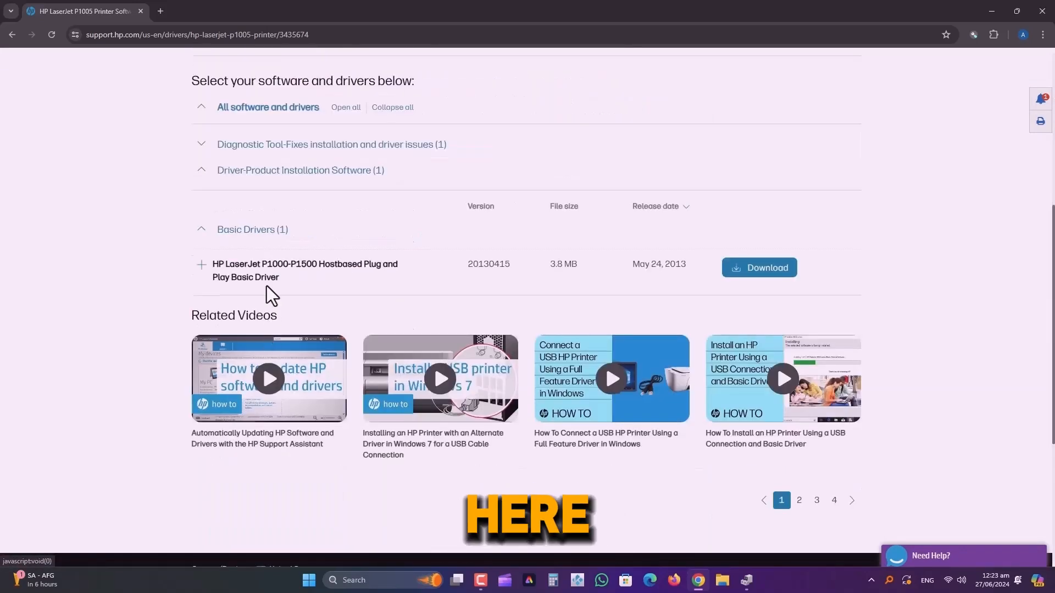
click(758, 267)
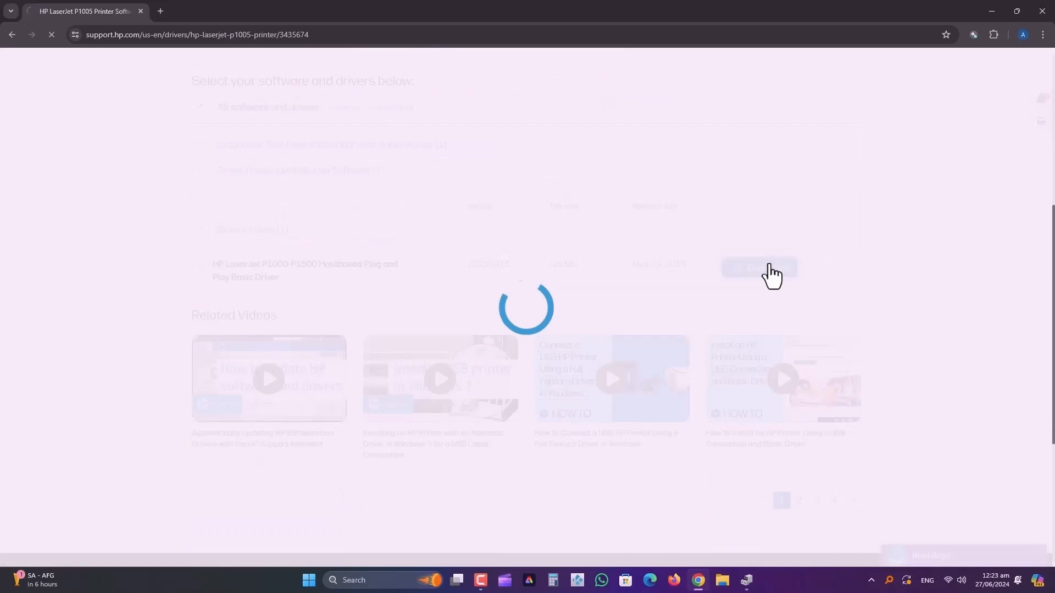
Download the 3.82 MB P1000-P1500 installer through IDM and launch it from the desktop
click(758, 267)
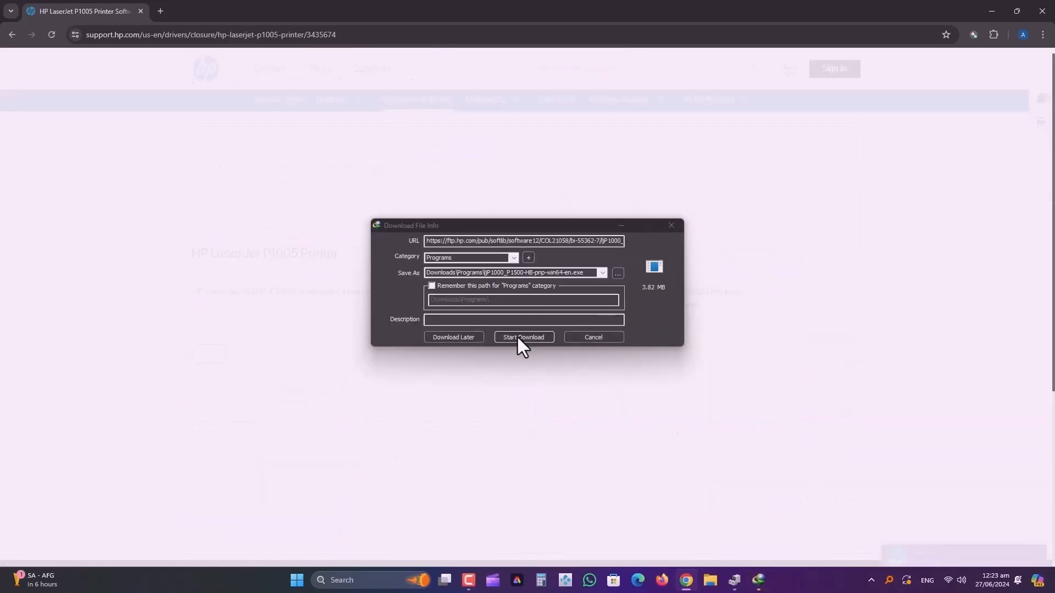
click(523, 337)
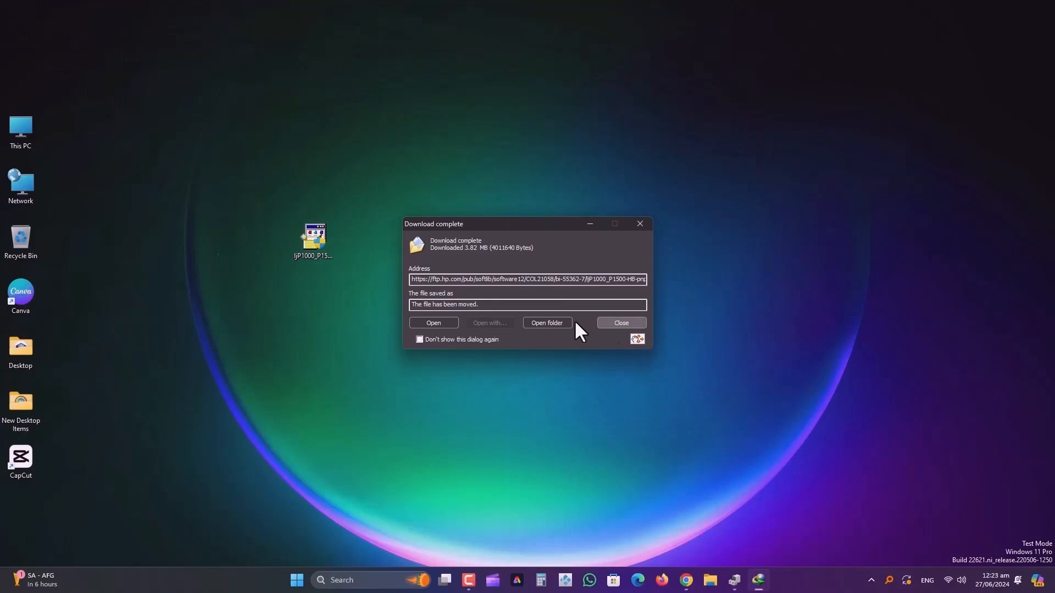
click(619, 323)
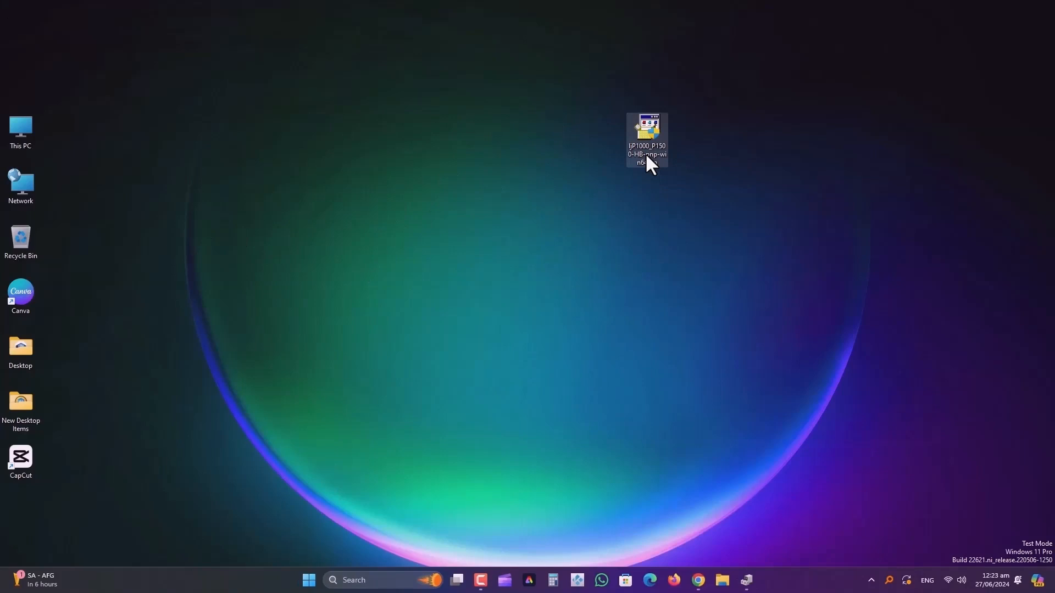
double_click(646, 128)
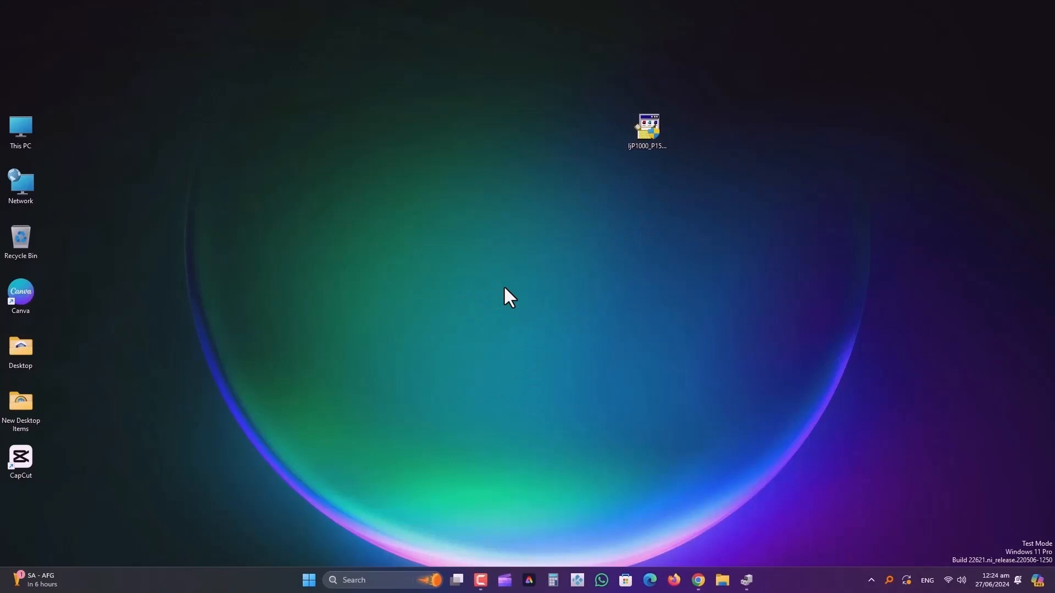
Run the ljP1000_P1500 installer, accept the licence terms, and finish the USB installation
double_click(646, 126)
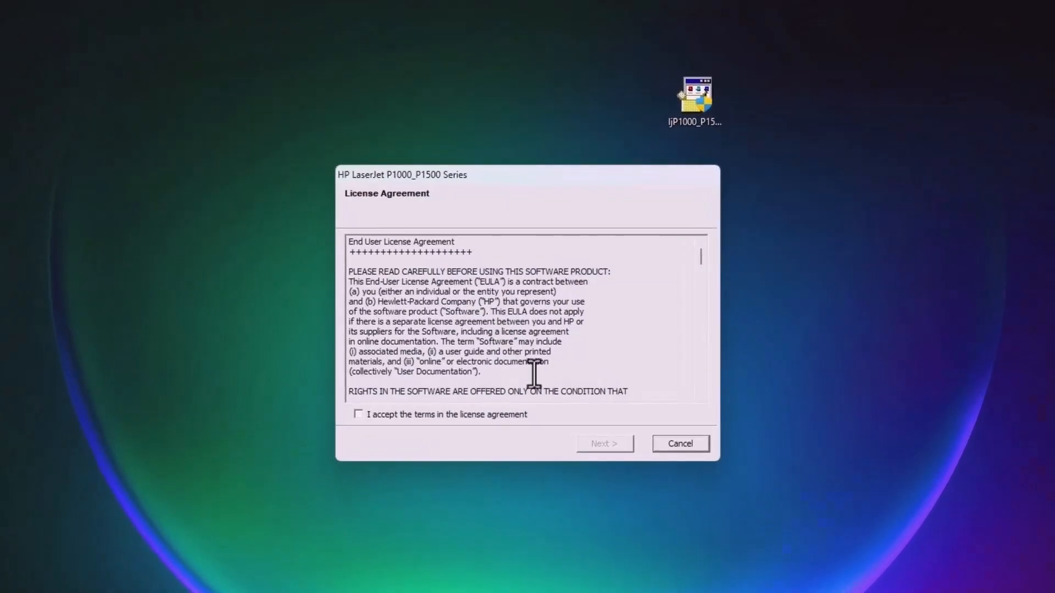
click(359, 414)
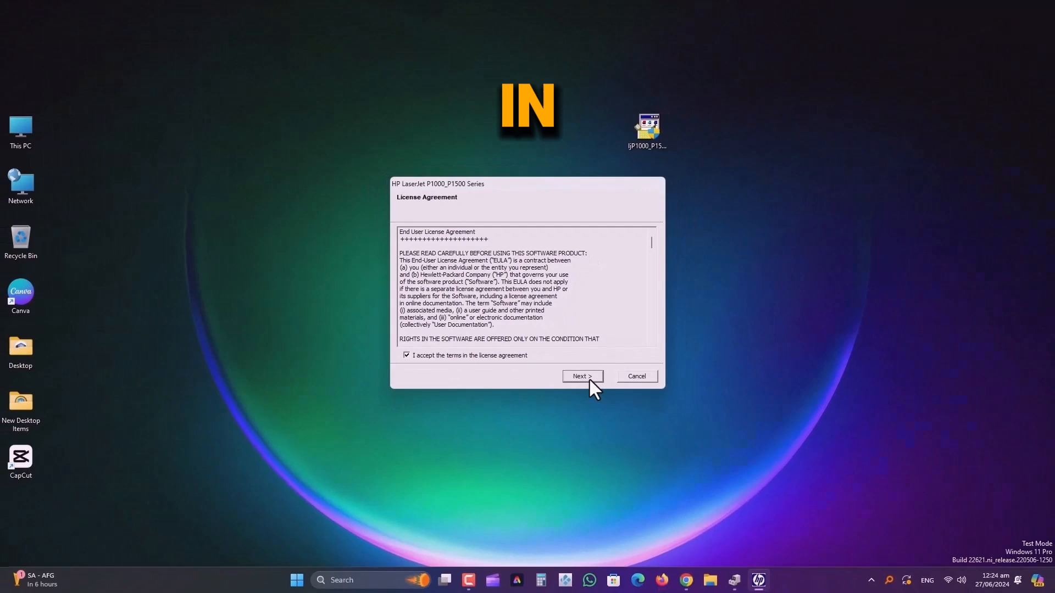
click(581, 376)
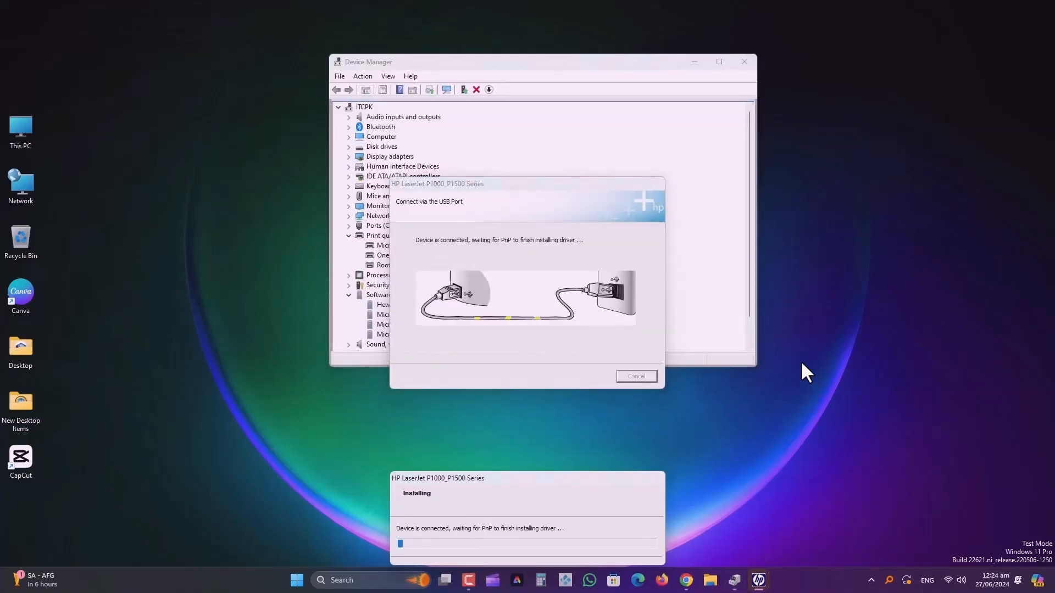
mouse_move(534, 357)
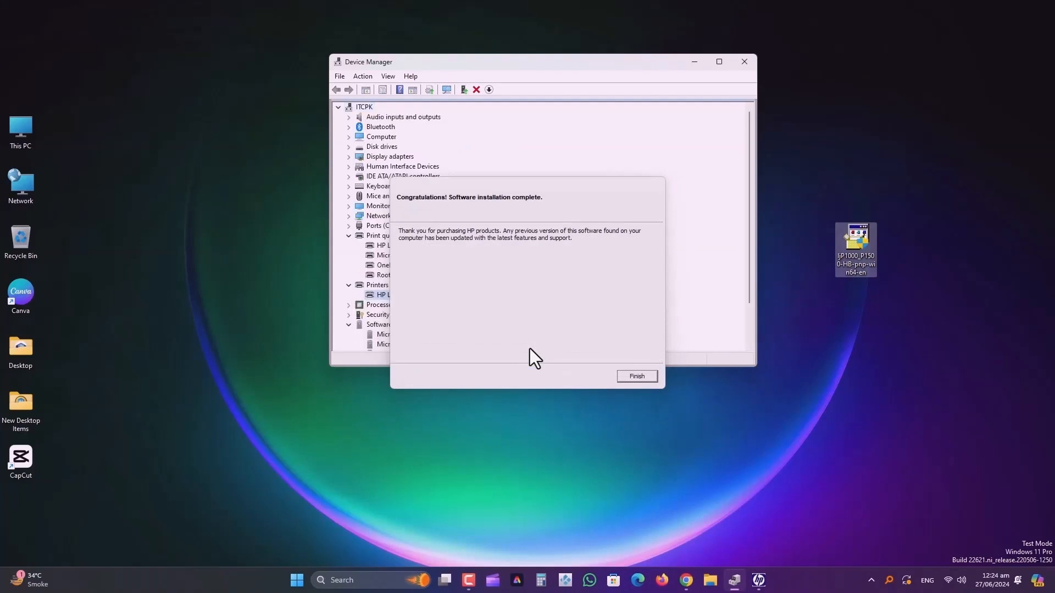
mouse_move(551, 128)
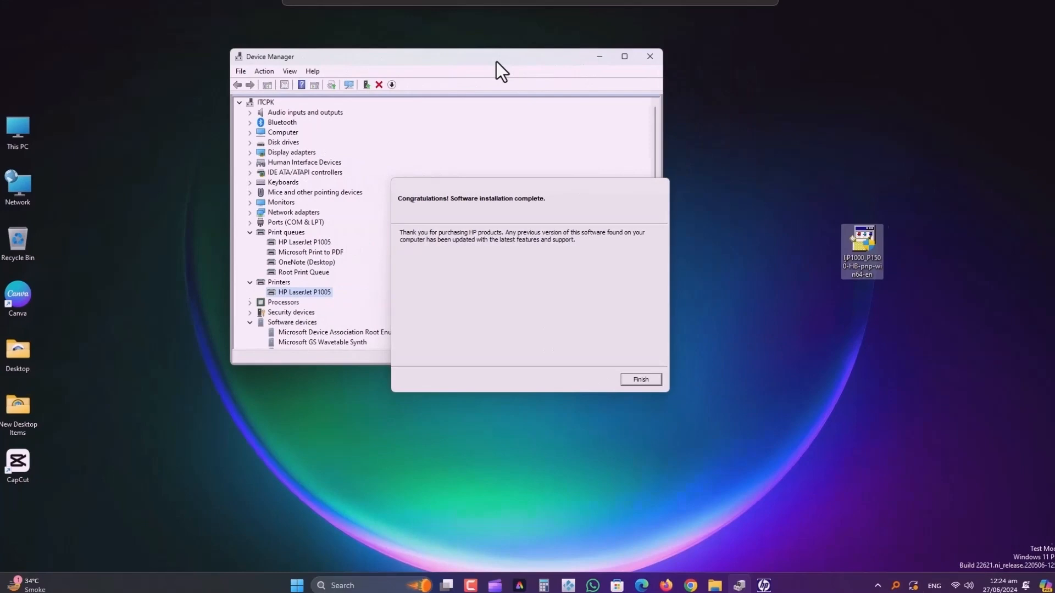
click(639, 379)
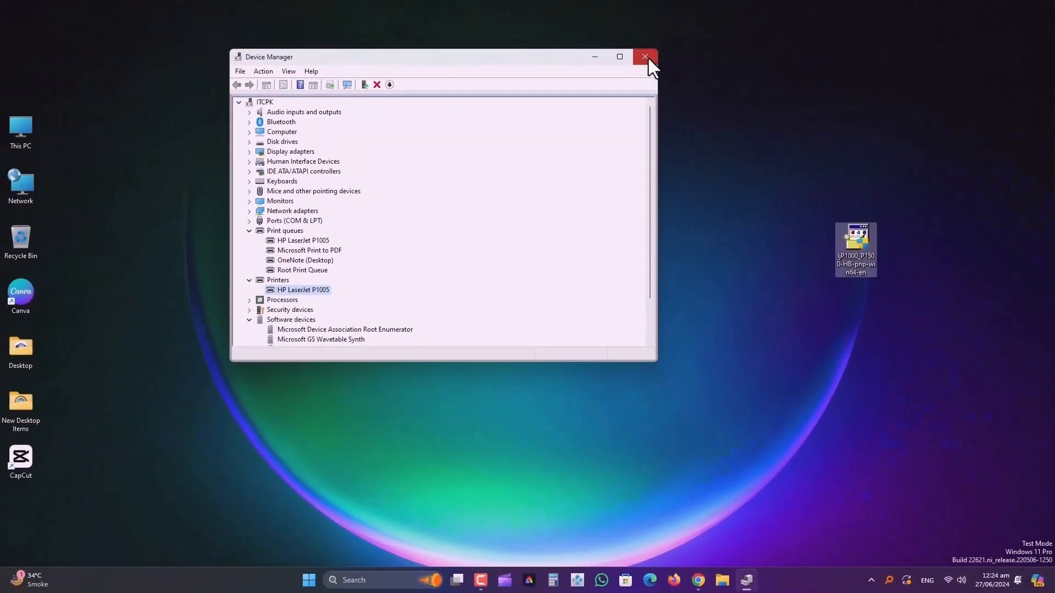
Close the Device Manager window
click(644, 56)
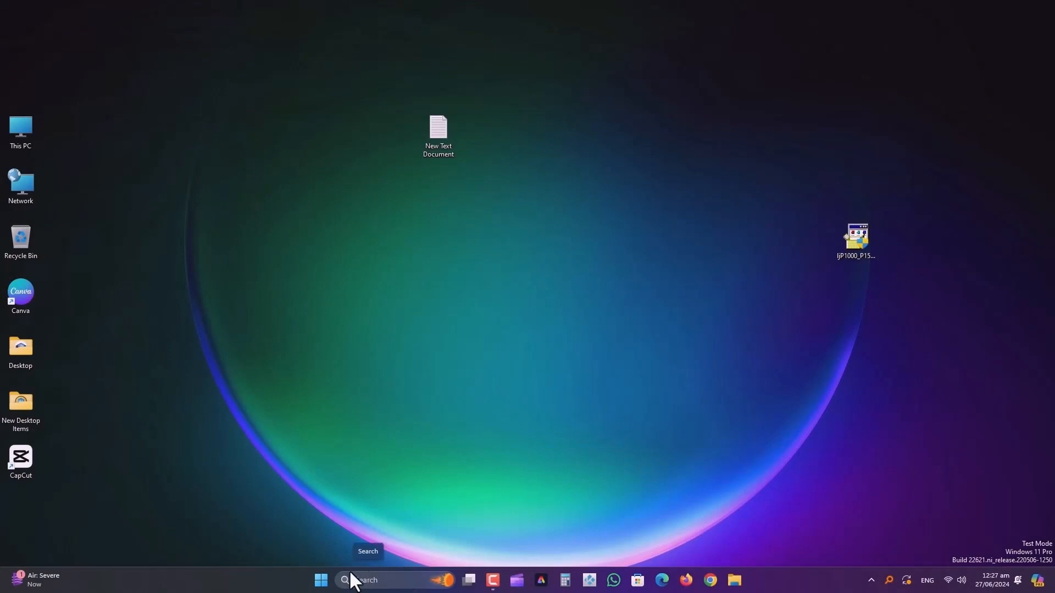
Search 'print', open Printers & scanners, and scroll through the HP LaserJet P1005 settings
click(320, 580)
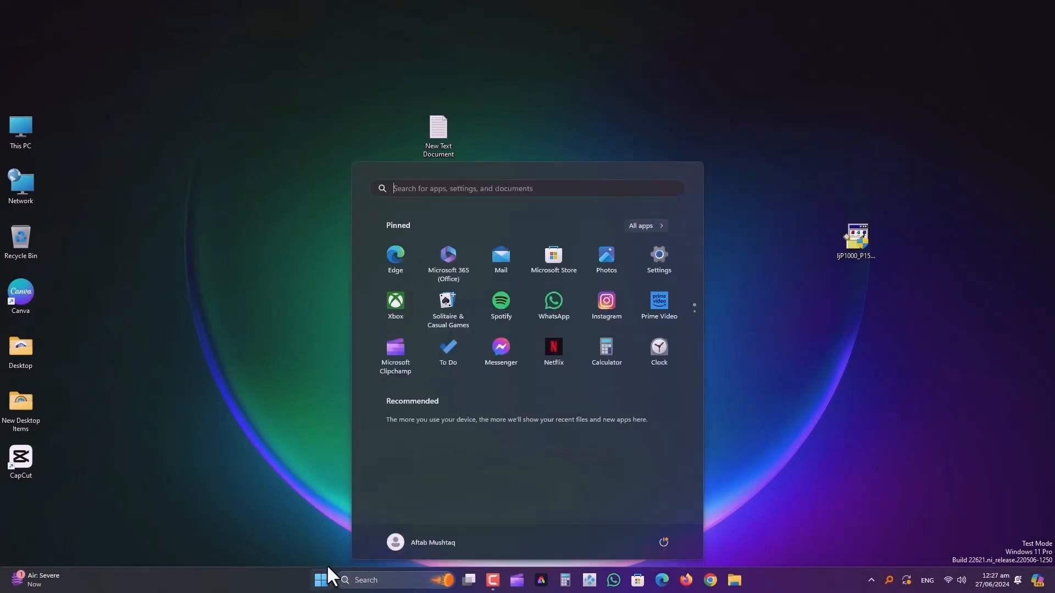
text(printer)
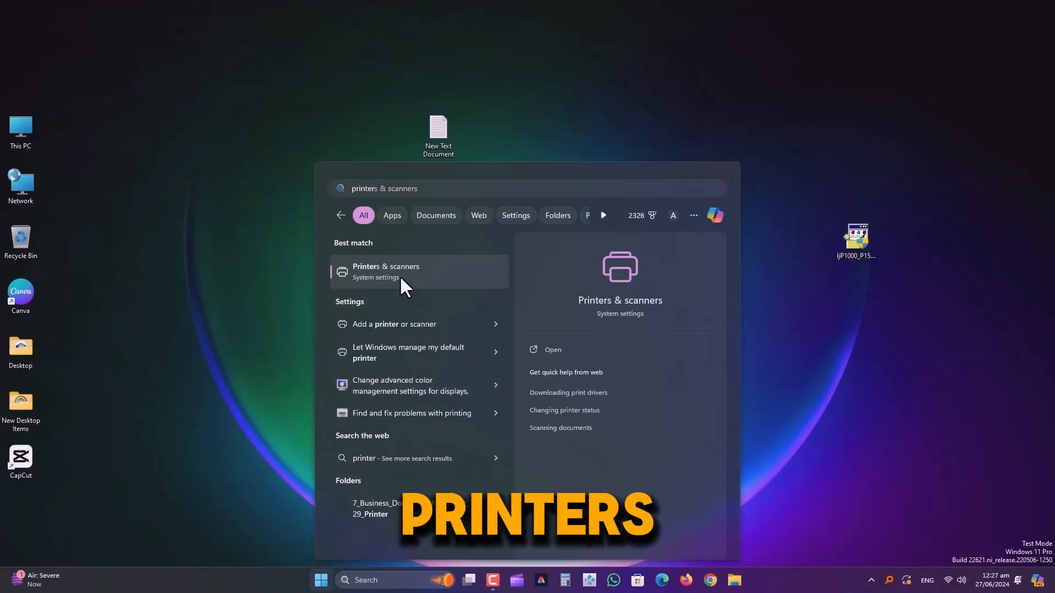
click(385, 271)
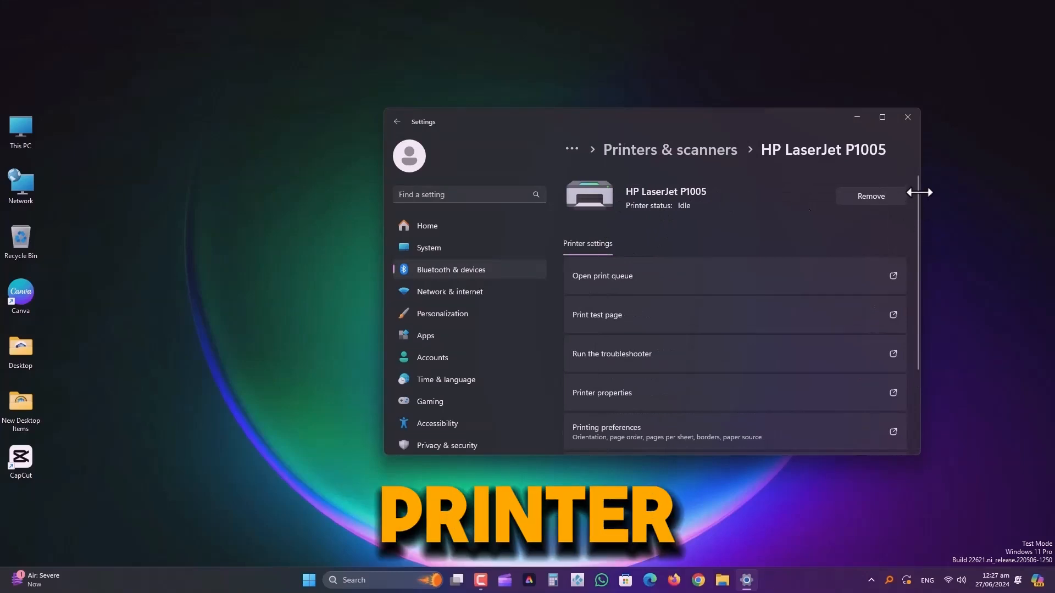
scroll(down, 3)
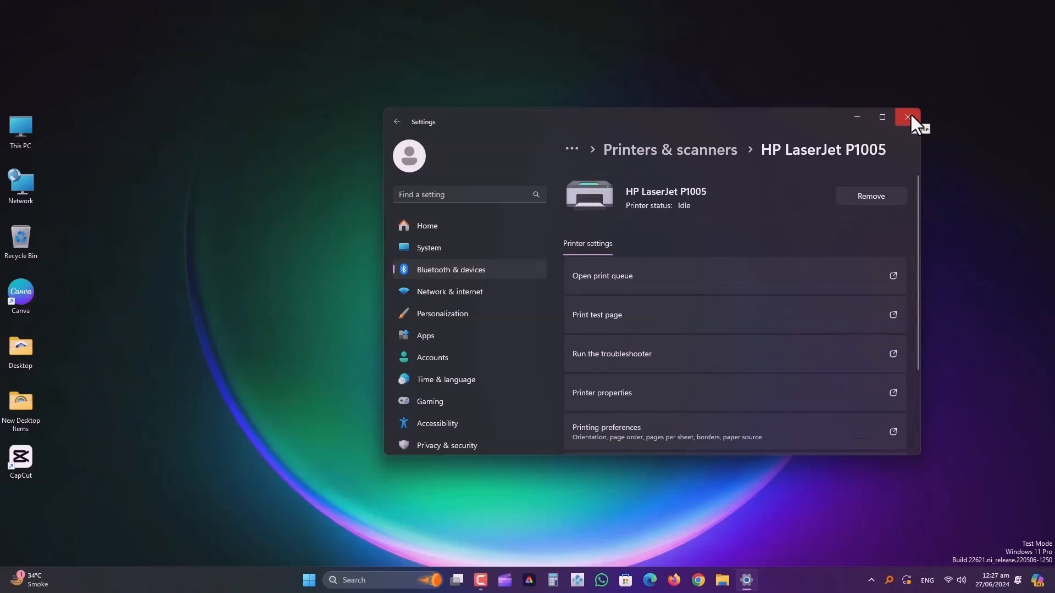
scroll(down, 3)
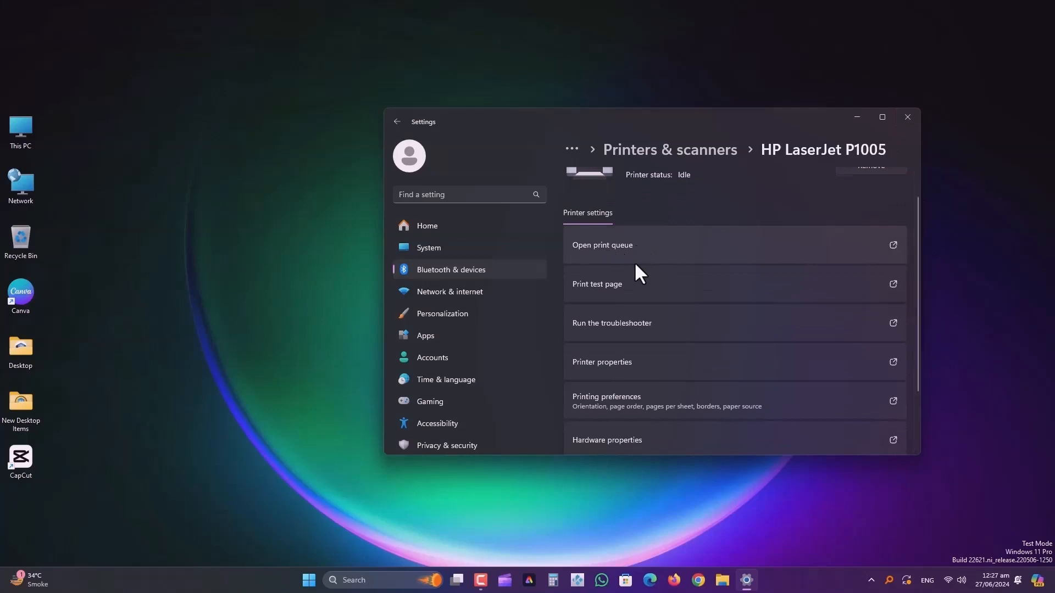
scroll(down, 3)
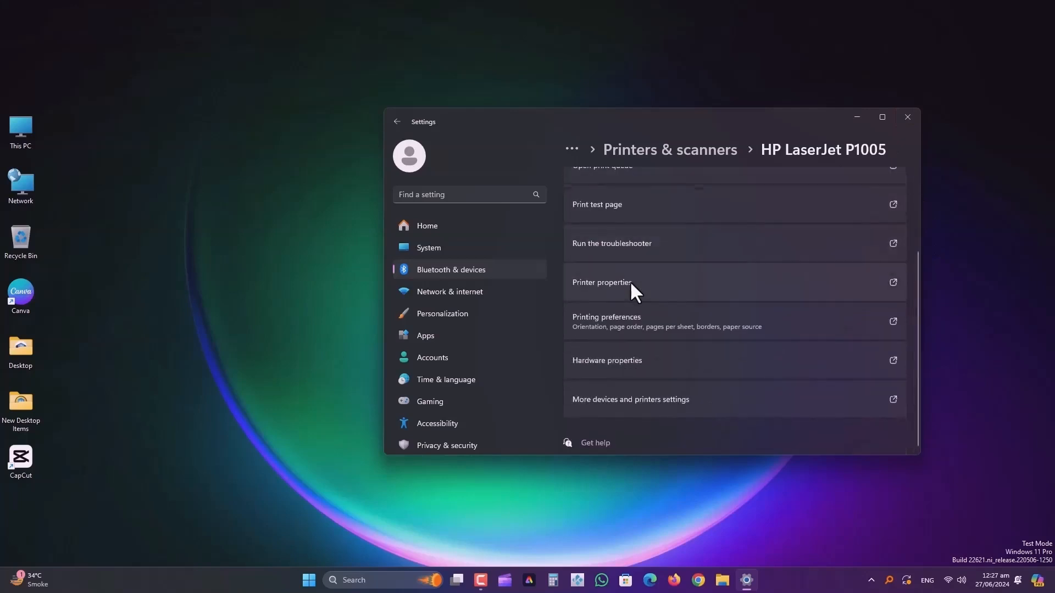
Print a test page from the HP LaserJet P1005 properties and close the properties window
click(600, 281)
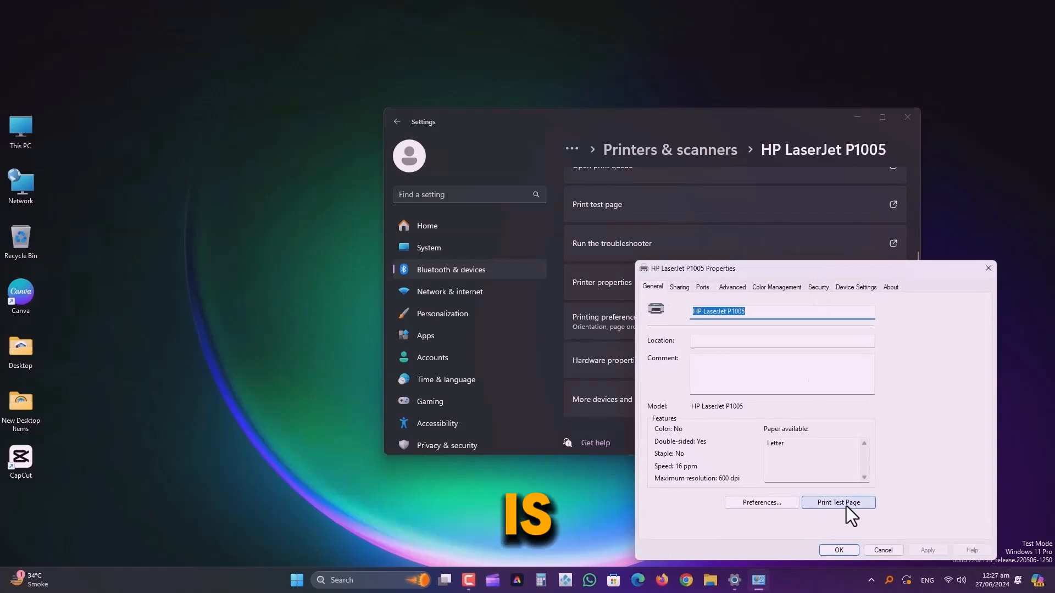
click(838, 502)
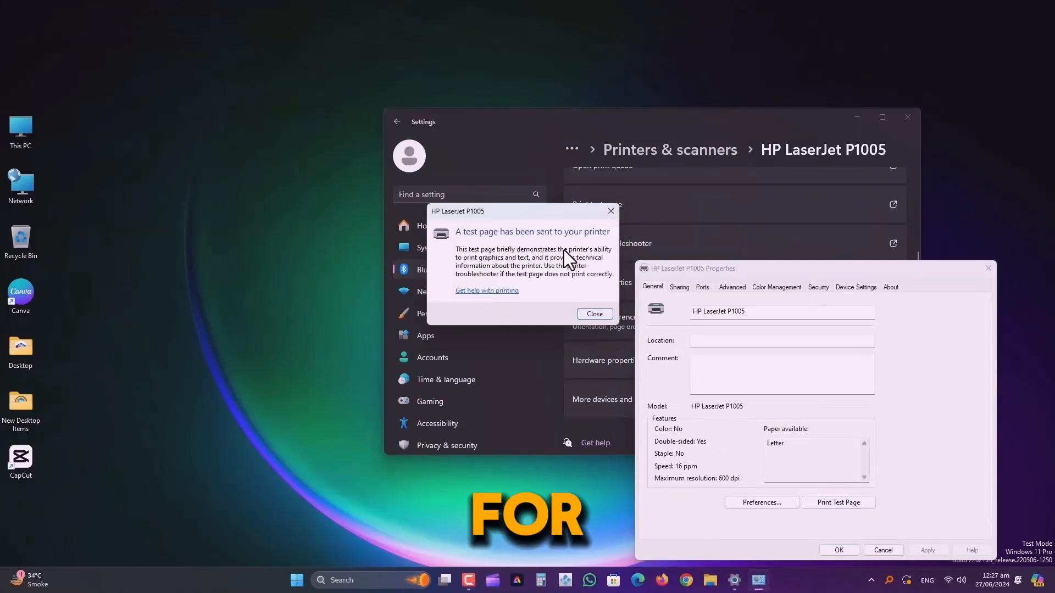
mouse_move(592, 252)
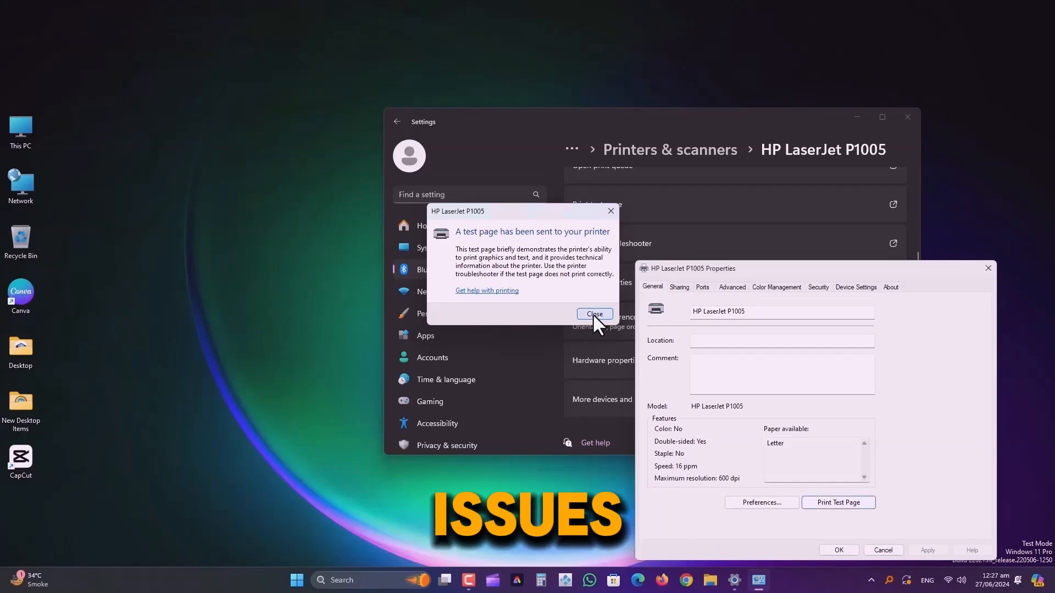
click(593, 314)
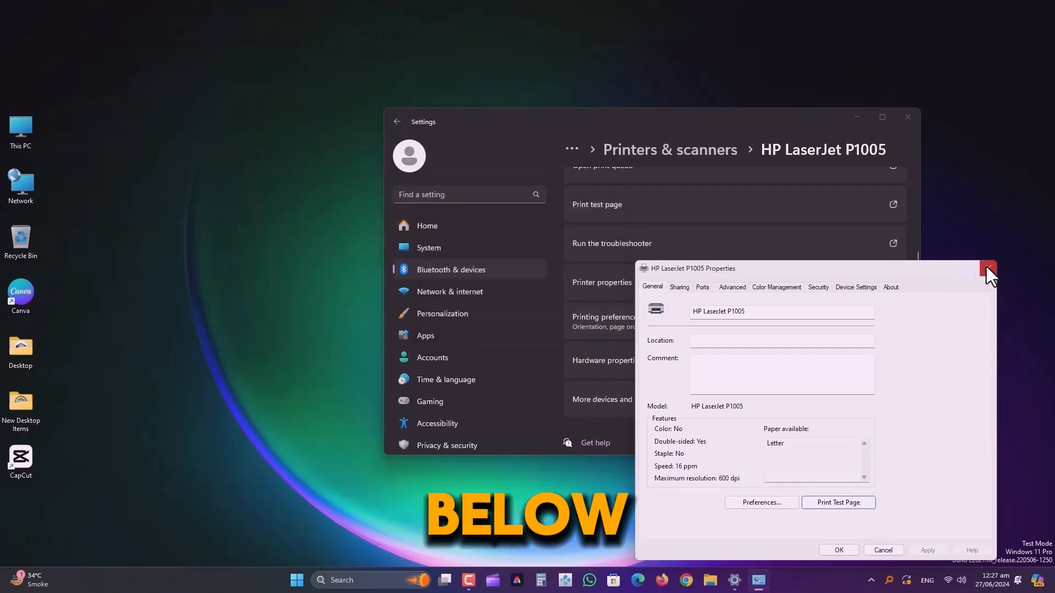
click(988, 268)
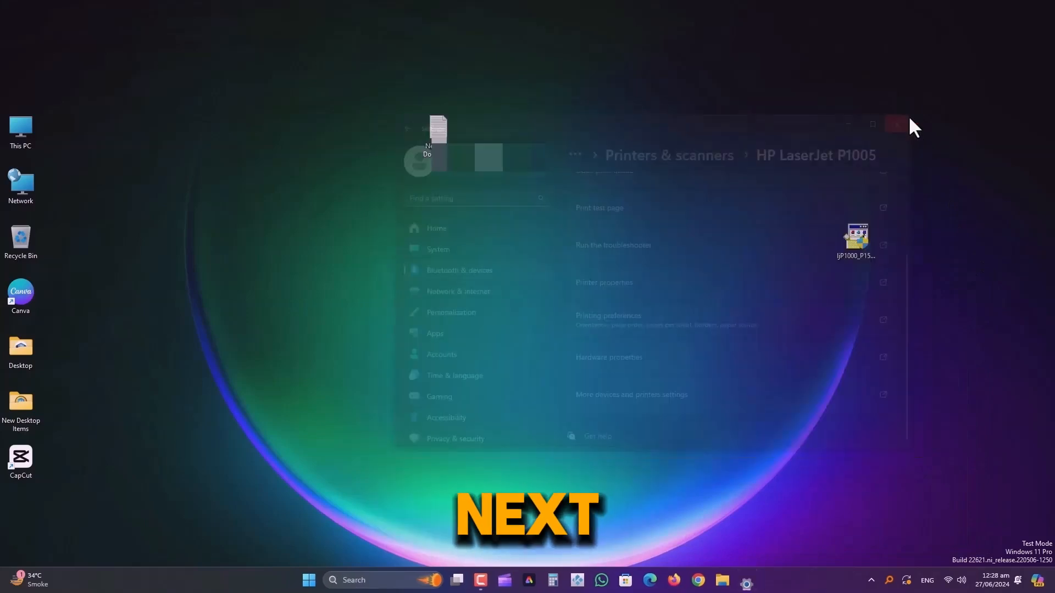